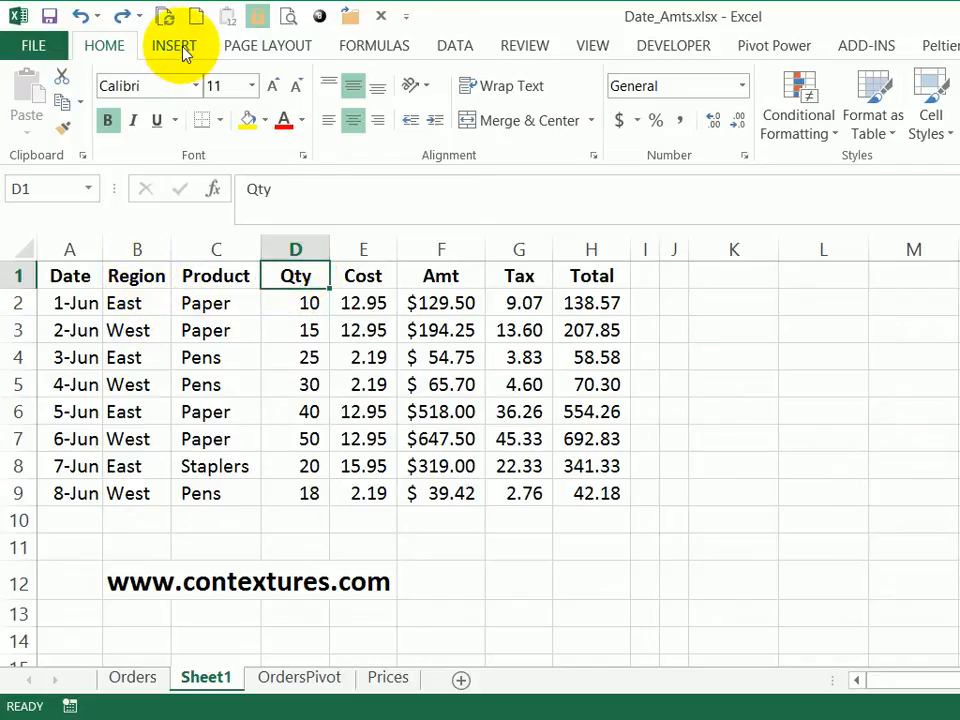
- Convert the sales data in A1:H9 into a formatted table with row 1 as headers
{"action": "left_click", "coordinate": [172, 44]}
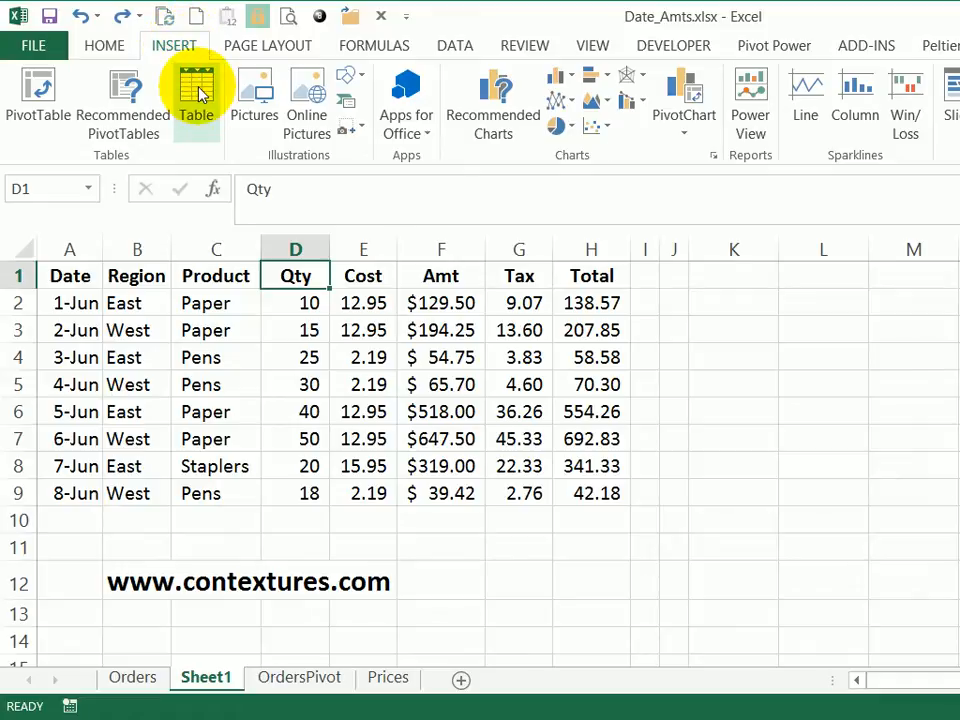
{"action": "left_click", "coordinate": [196, 90]}
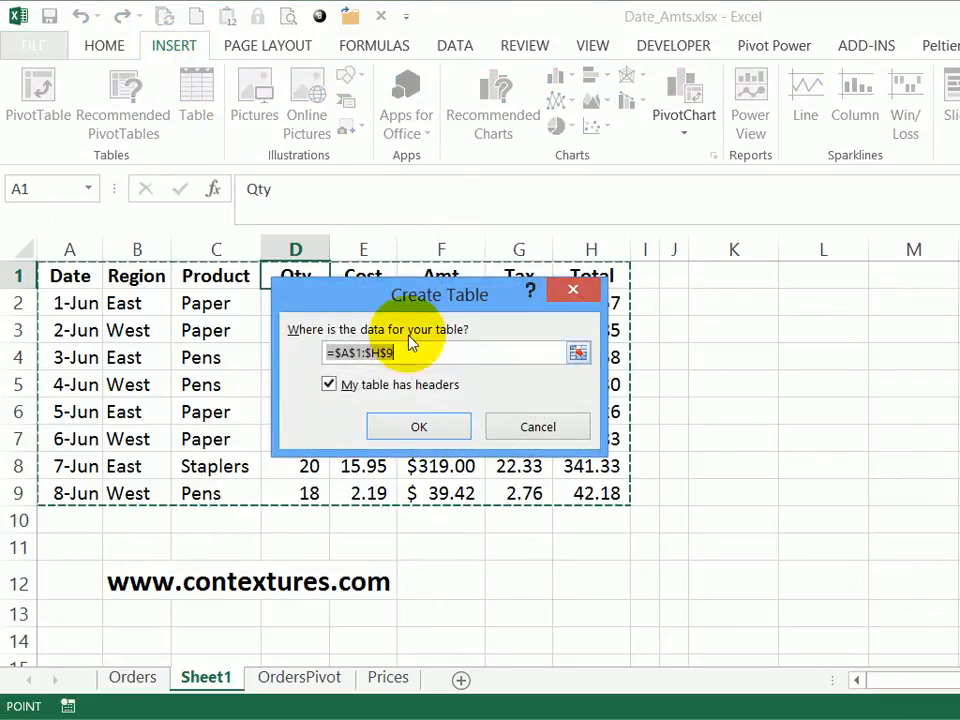
{"action": "mouse_move", "coordinate": [296, 270]}
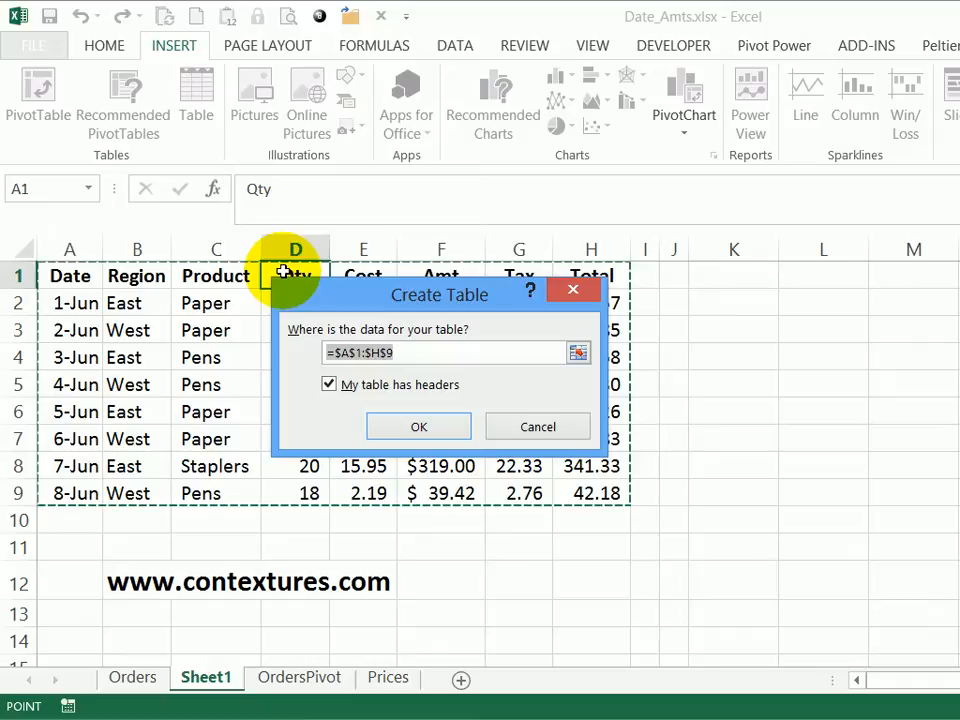
{"action": "mouse_move", "coordinate": [330, 390]}
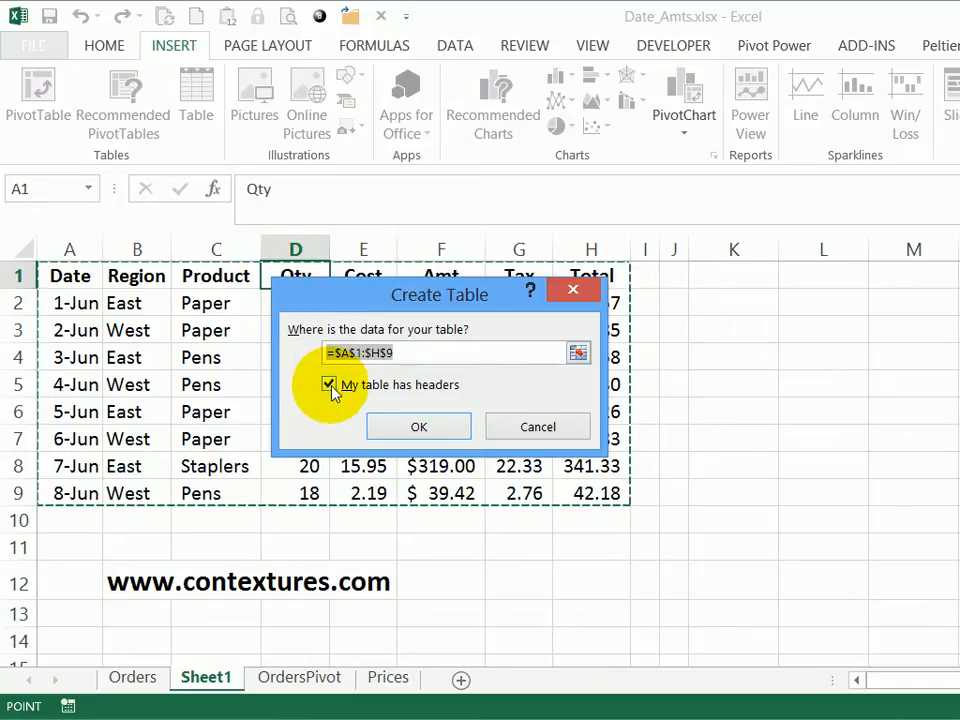
{"action": "left_click", "coordinate": [418, 426]}
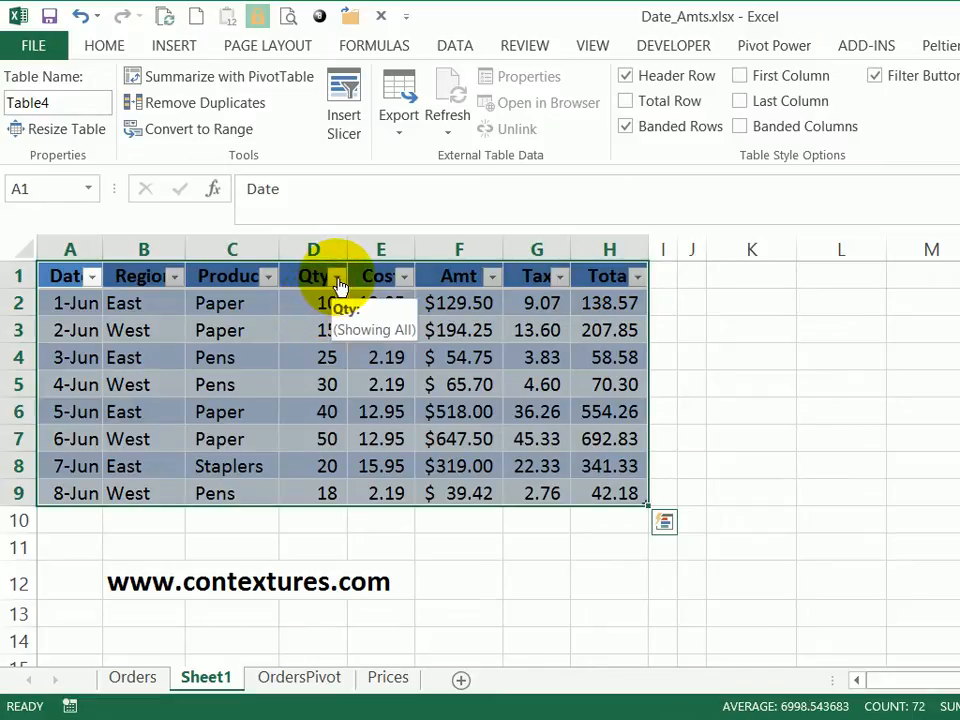
{"action": "left_click", "coordinate": [336, 276]}
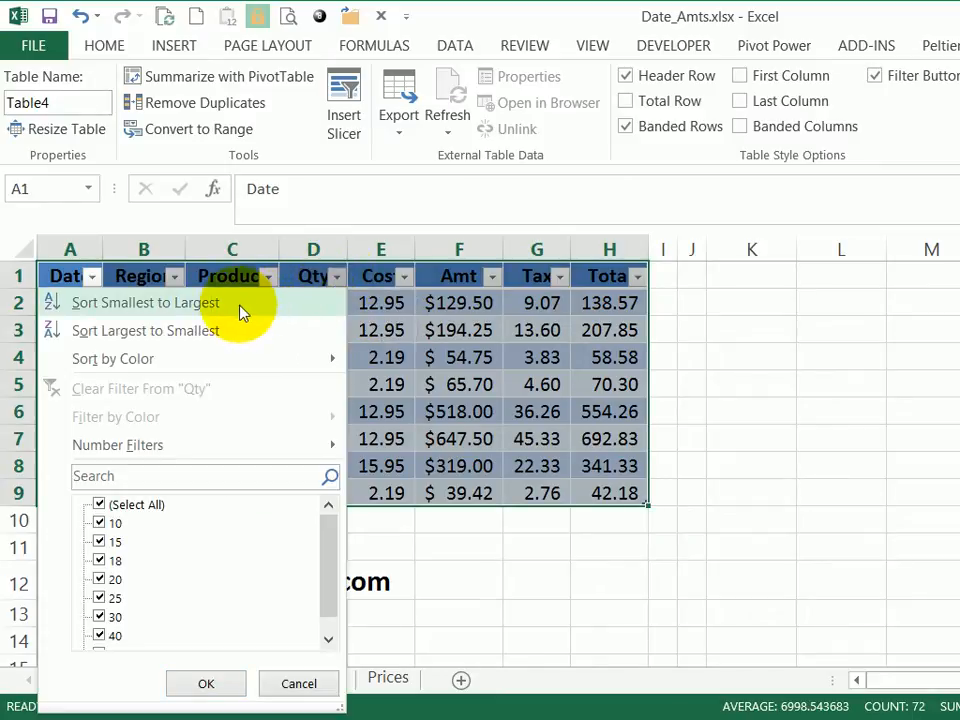
{"action": "mouse_move", "coordinate": [220, 358]}
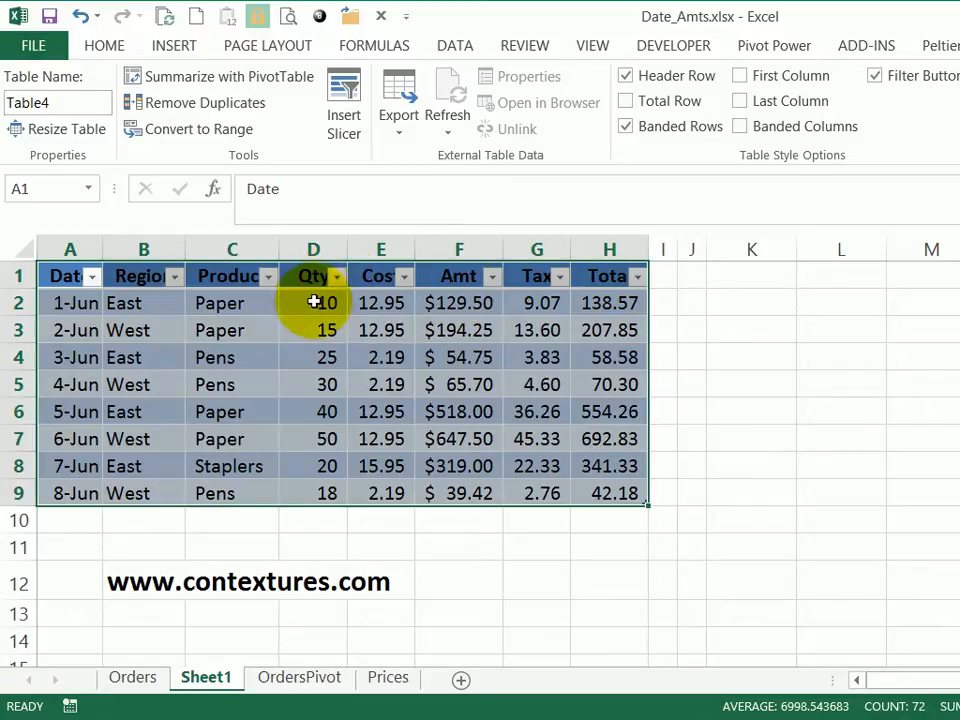
{"action": "mouse_move", "coordinate": [308, 464]}
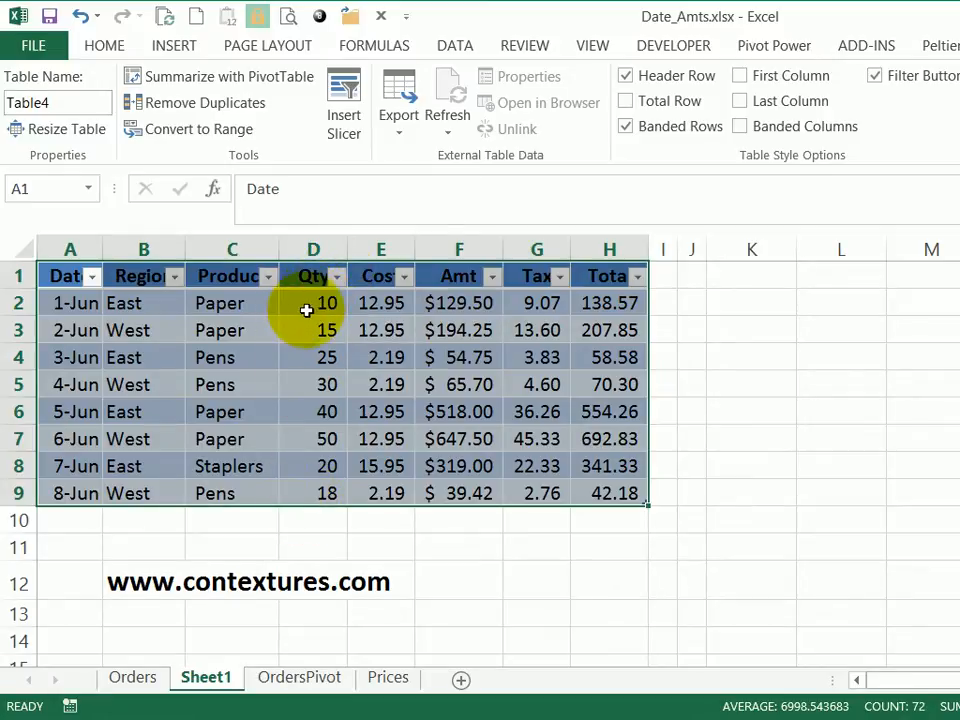
- Apply the 3 Traffic Lights icon set to the Qty values in D2:D9
{"action": "left_click", "coordinate": [312, 302]}
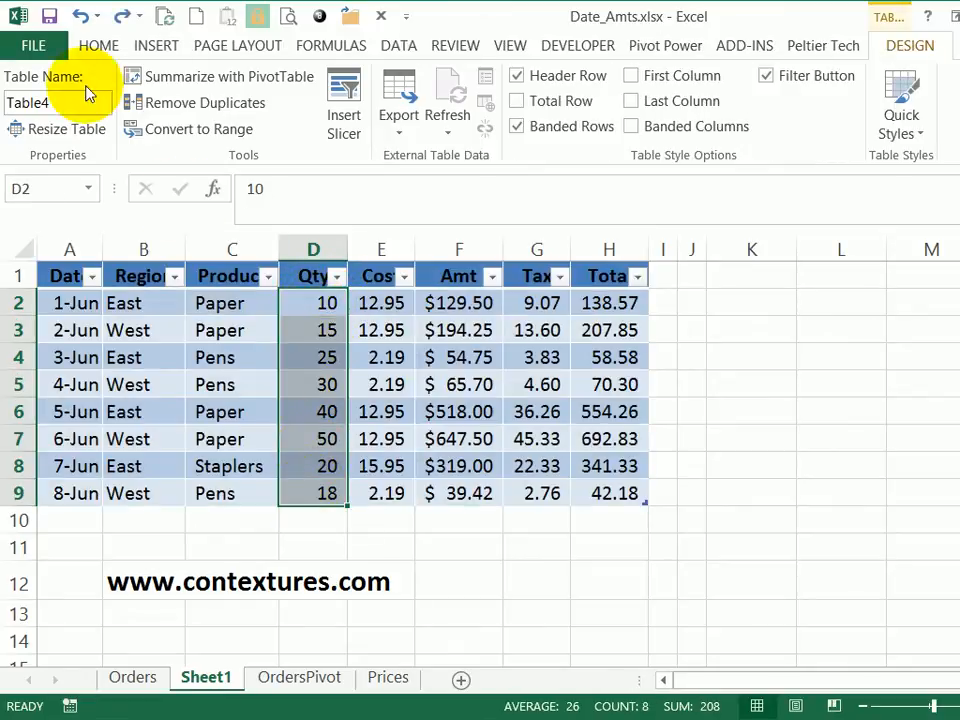
{"action": "left_click", "coordinate": [98, 44]}
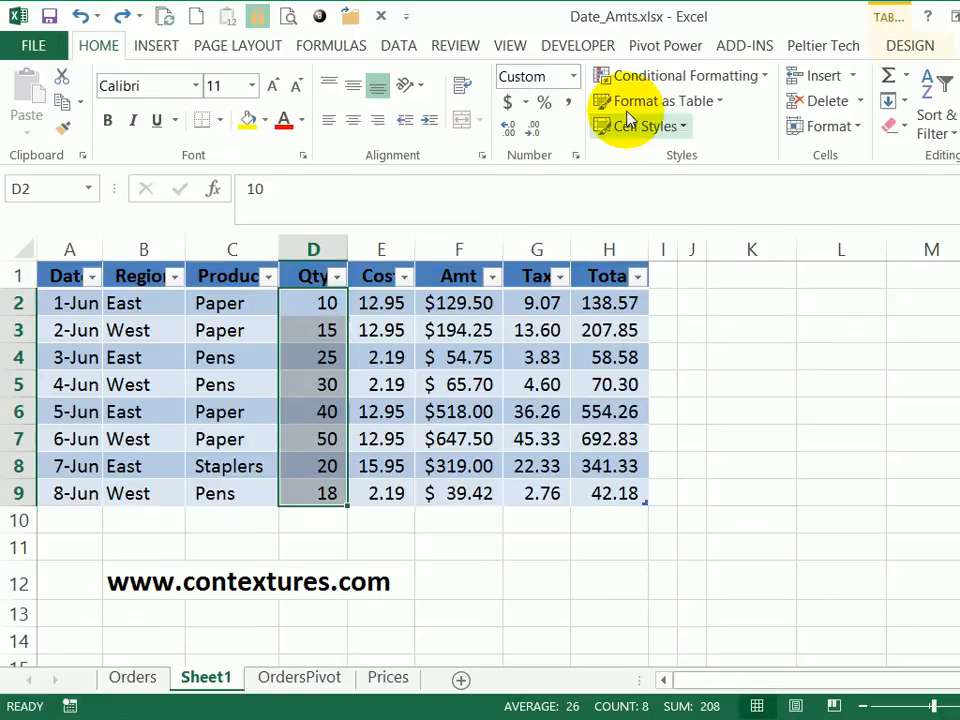
{"action": "left_click", "coordinate": [680, 76]}
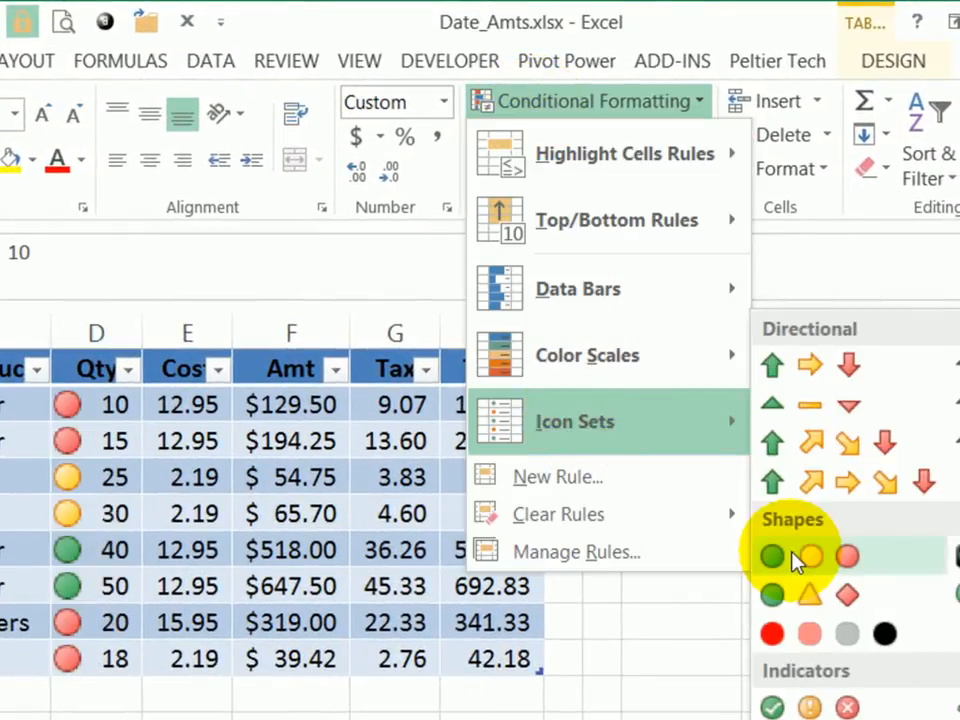
{"action": "mouse_move", "coordinate": [810, 556]}
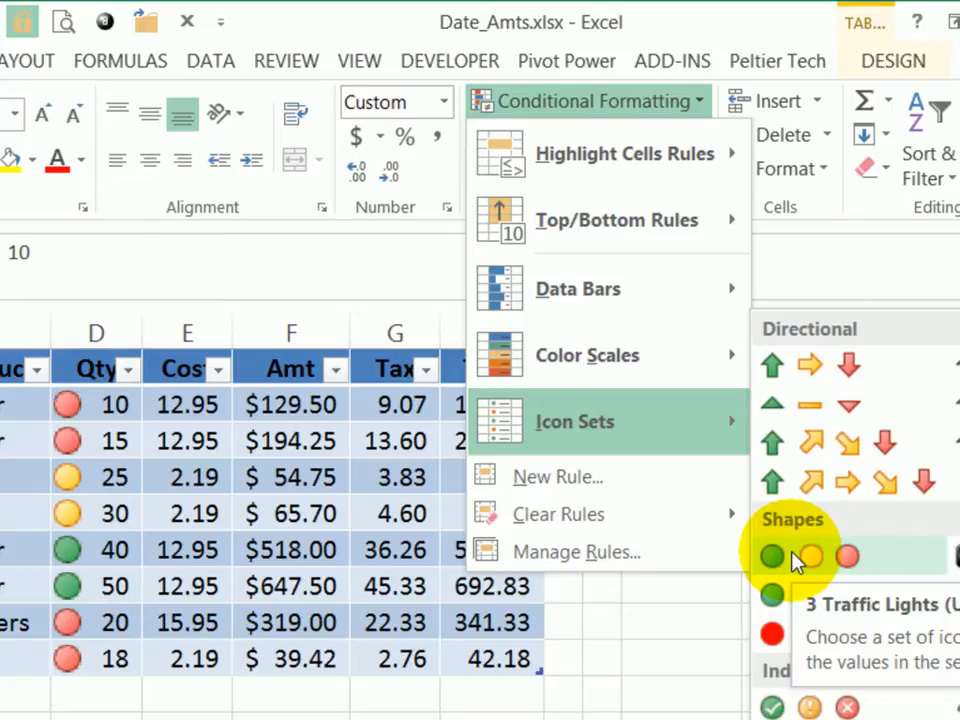
{"action": "left_click", "coordinate": [810, 556]}
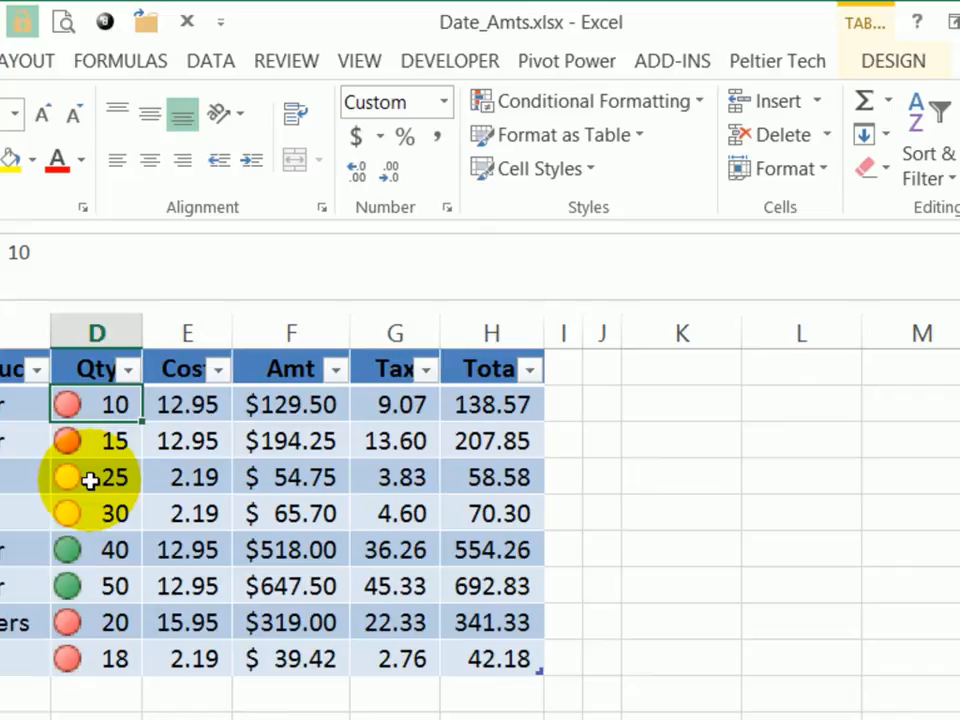
{"action": "mouse_move", "coordinate": [96, 496]}
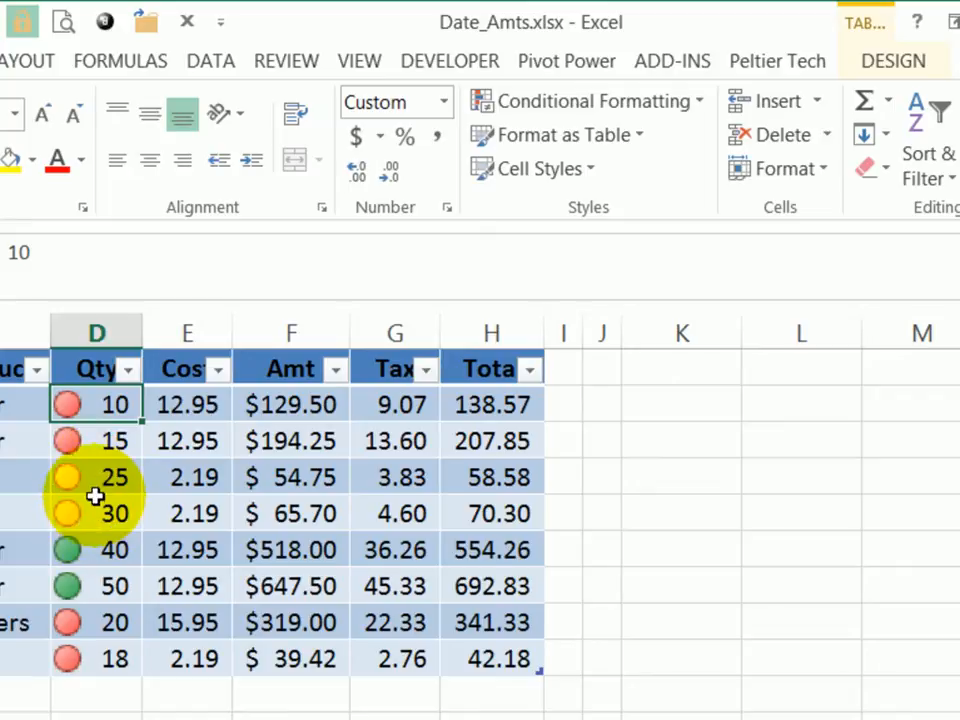
- Sort the table rows by a yellow Qty cell's icon so that icon comes first
{"action": "left_click", "coordinate": [96, 512]}
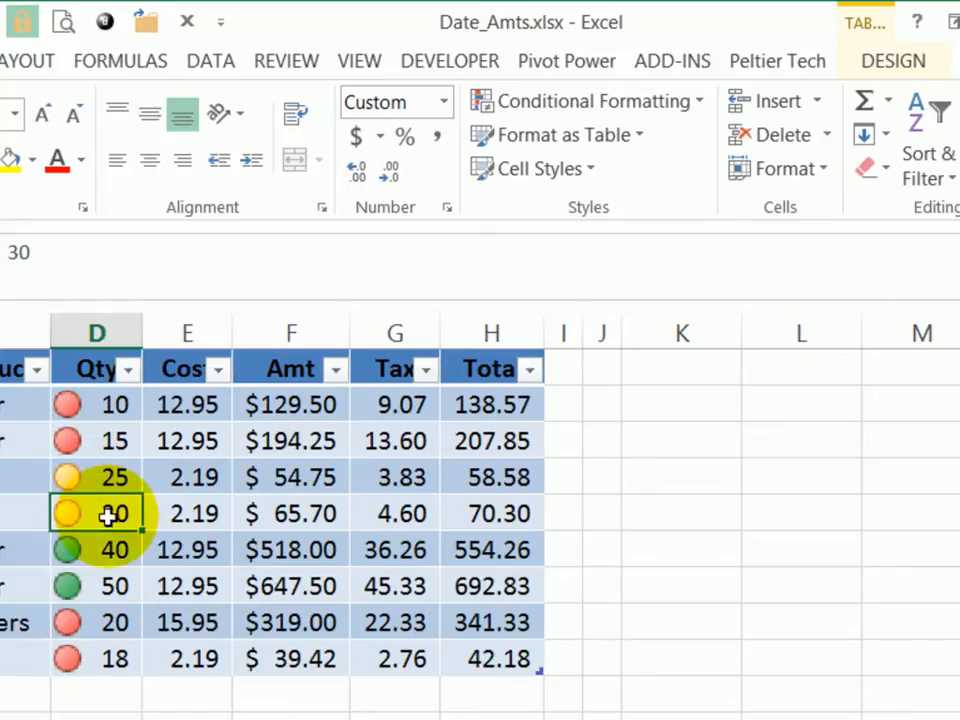
{"action": "right_click", "coordinate": [112, 512]}
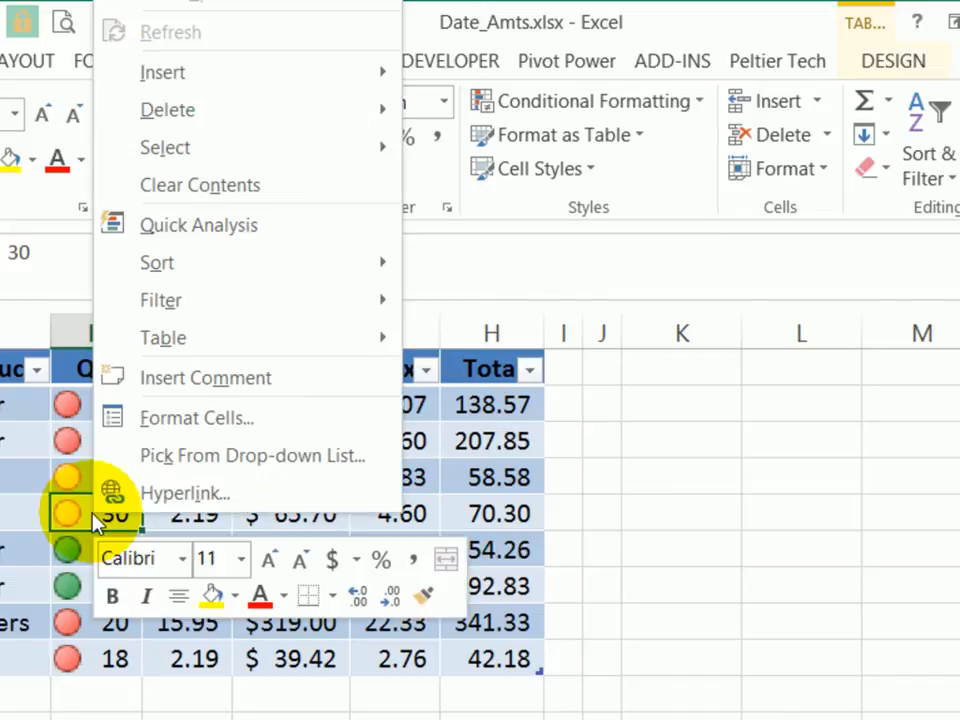
{"action": "mouse_move", "coordinate": [156, 262]}
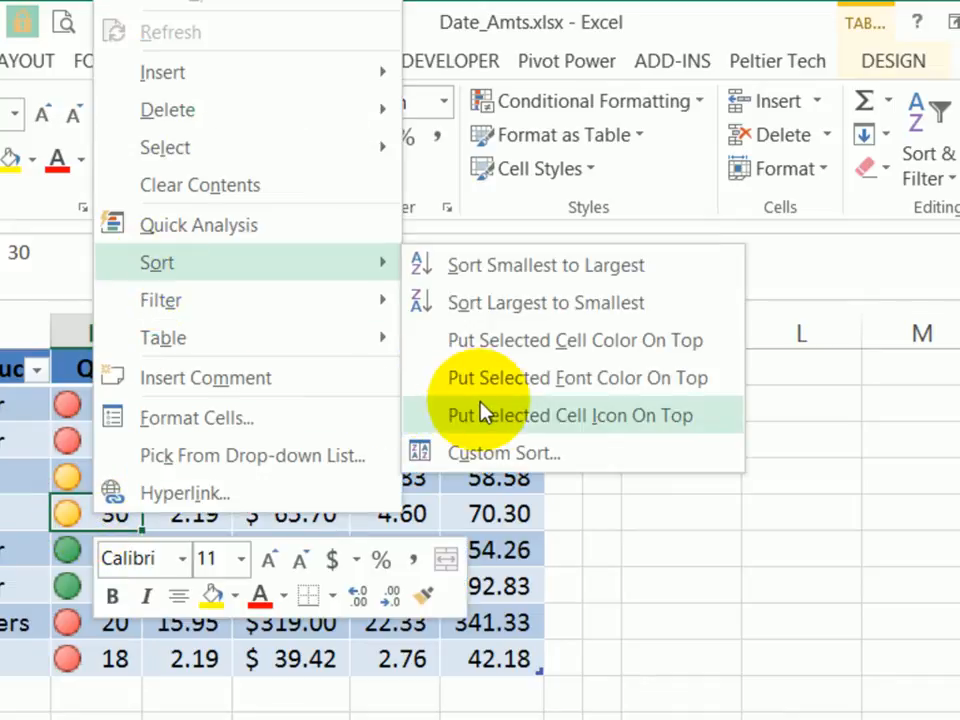
{"action": "mouse_move", "coordinate": [610, 424]}
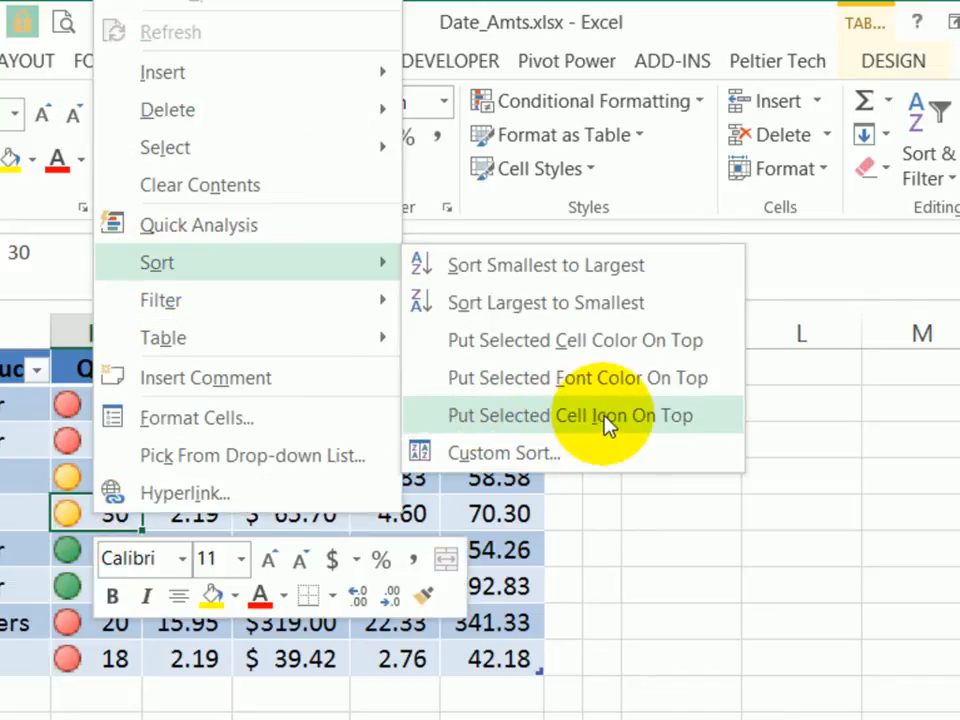
{"action": "mouse_move", "coordinate": [610, 390]}
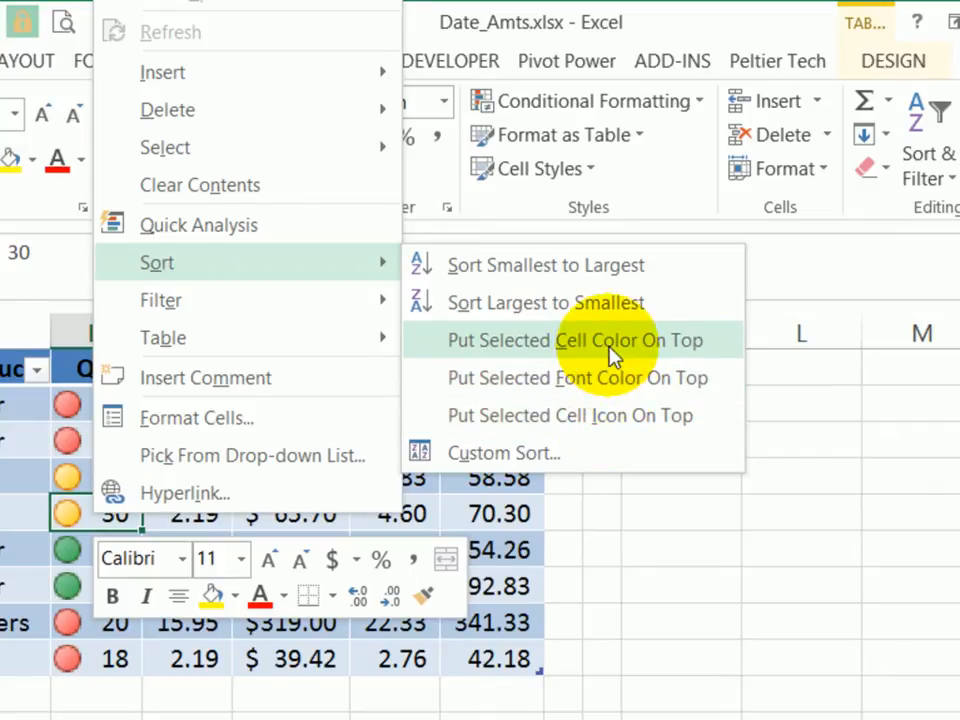
{"action": "mouse_move", "coordinate": [548, 428]}
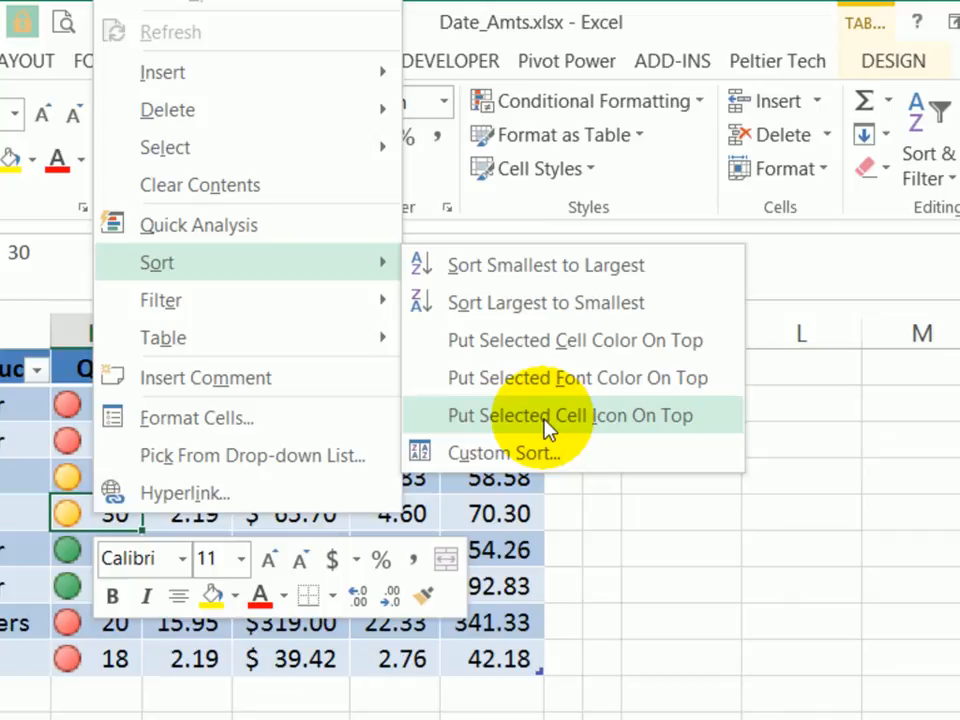
{"action": "left_click", "coordinate": [568, 414]}
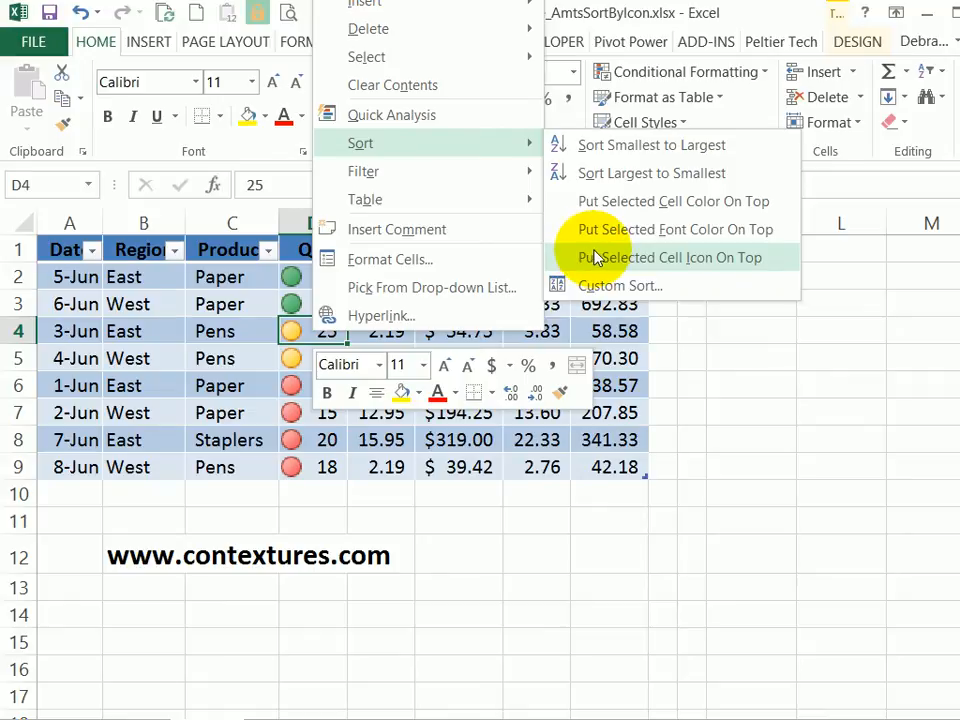
{"action": "mouse_move", "coordinate": [656, 200]}
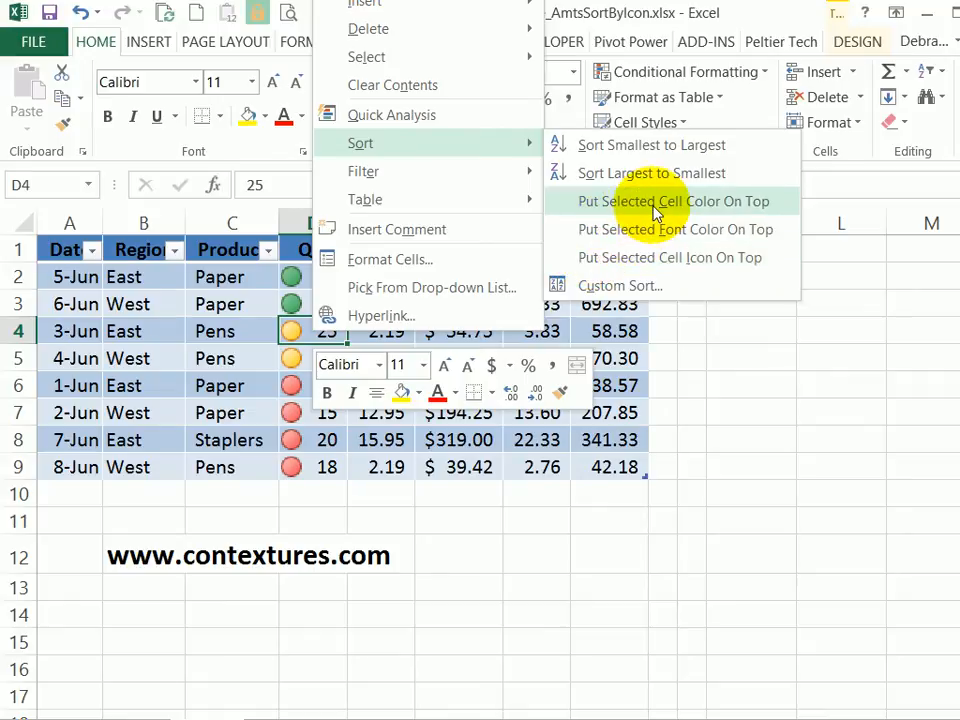
{"action": "left_click", "coordinate": [674, 200]}
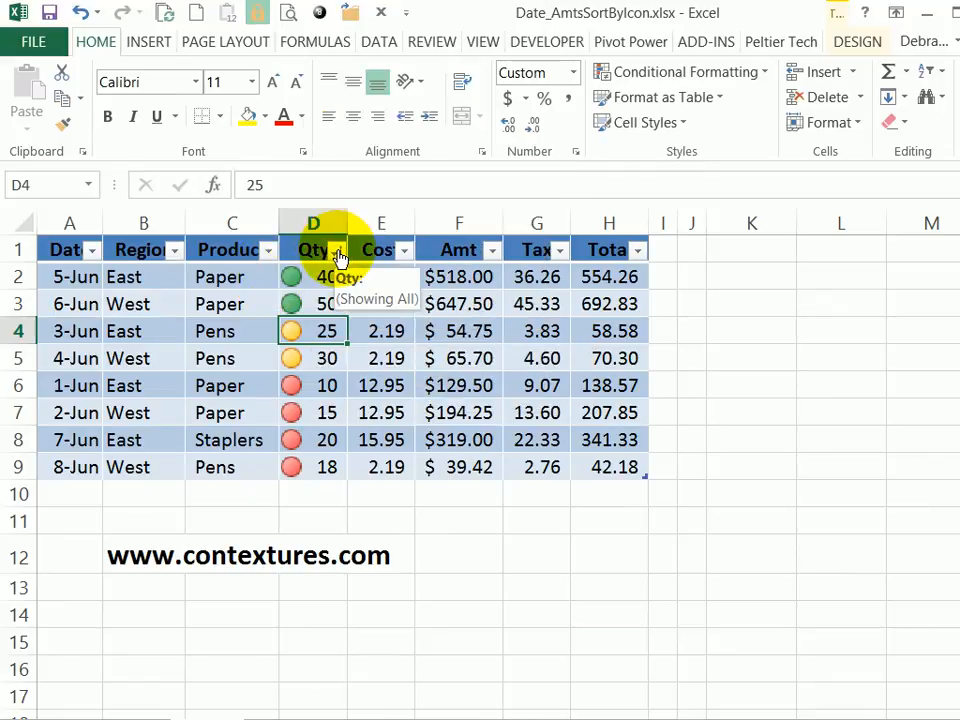
- Sort the table by cell icon from the Qty filter so red-icon rows come first
{"action": "left_click", "coordinate": [338, 248]}
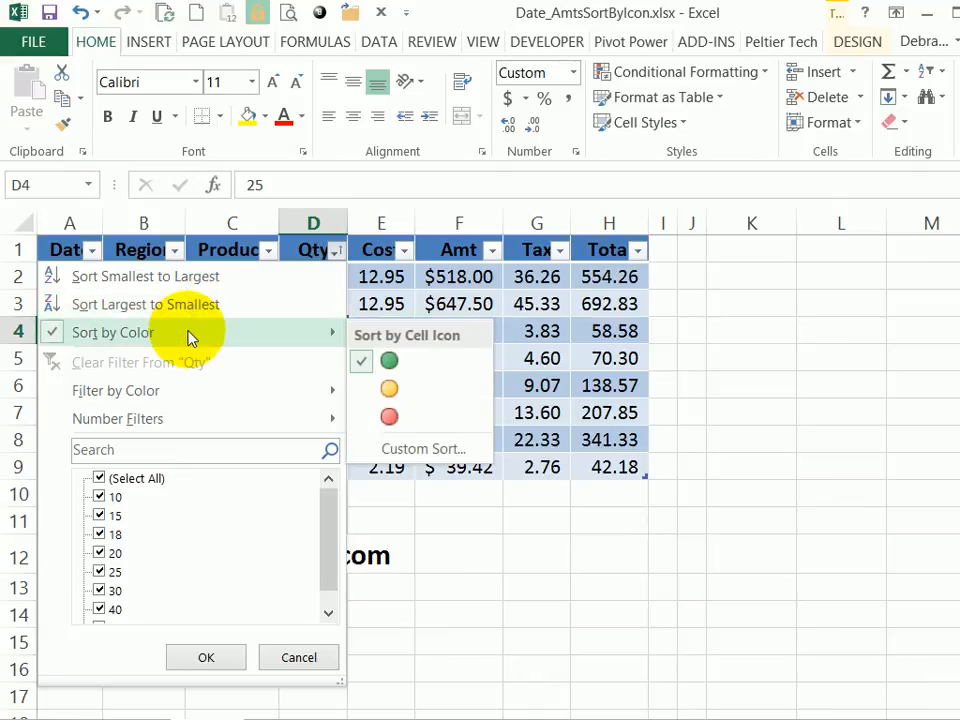
{"action": "mouse_move", "coordinate": [416, 360]}
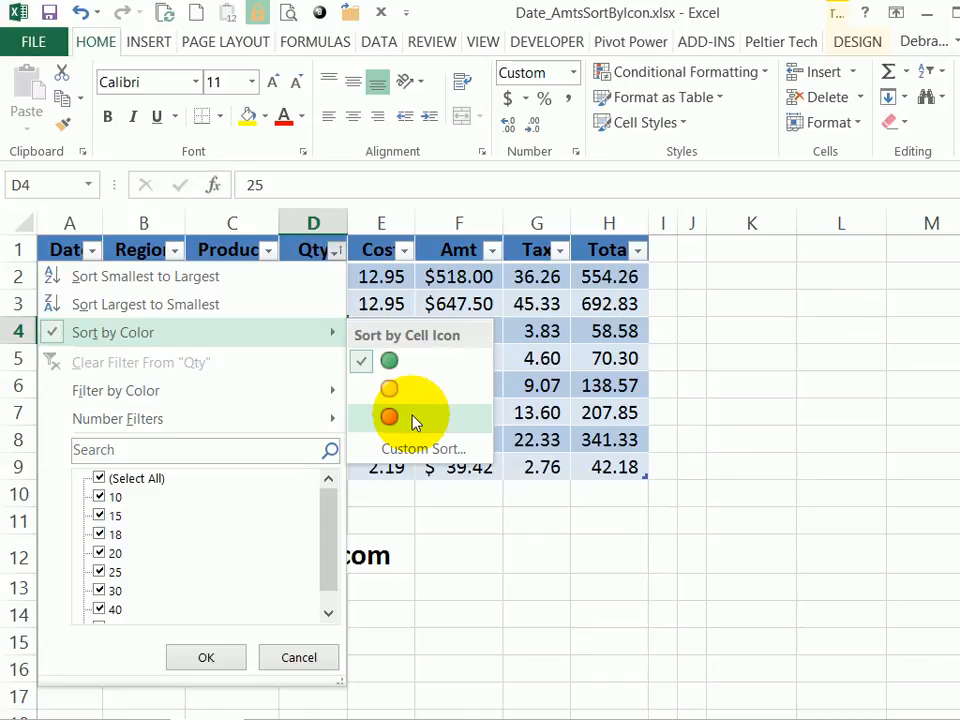
{"action": "left_click", "coordinate": [388, 416]}
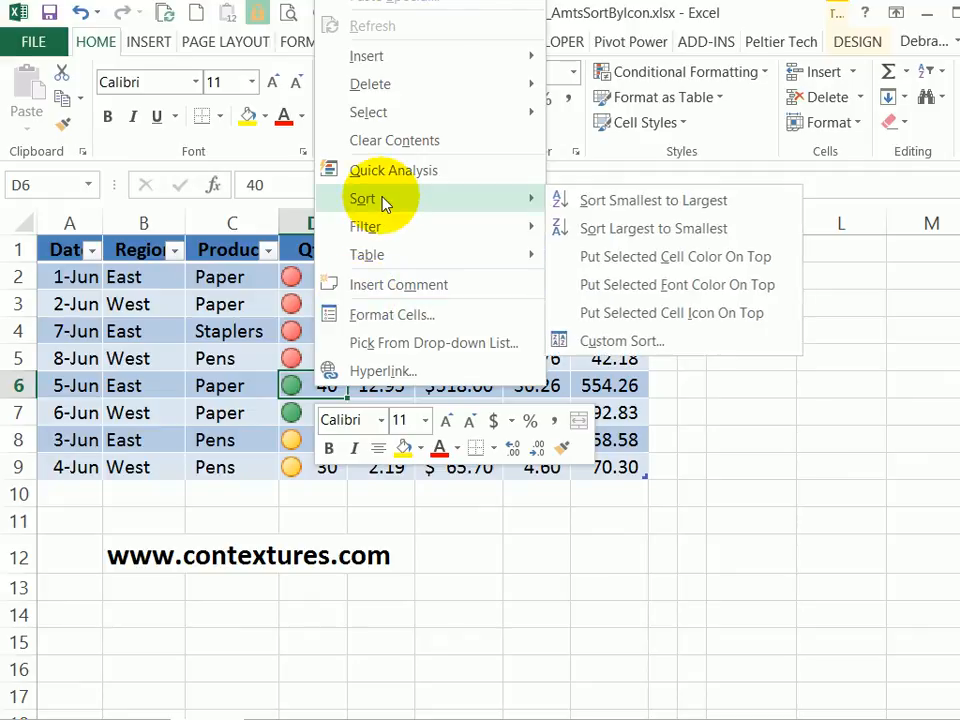
{"action": "mouse_move", "coordinate": [424, 200]}
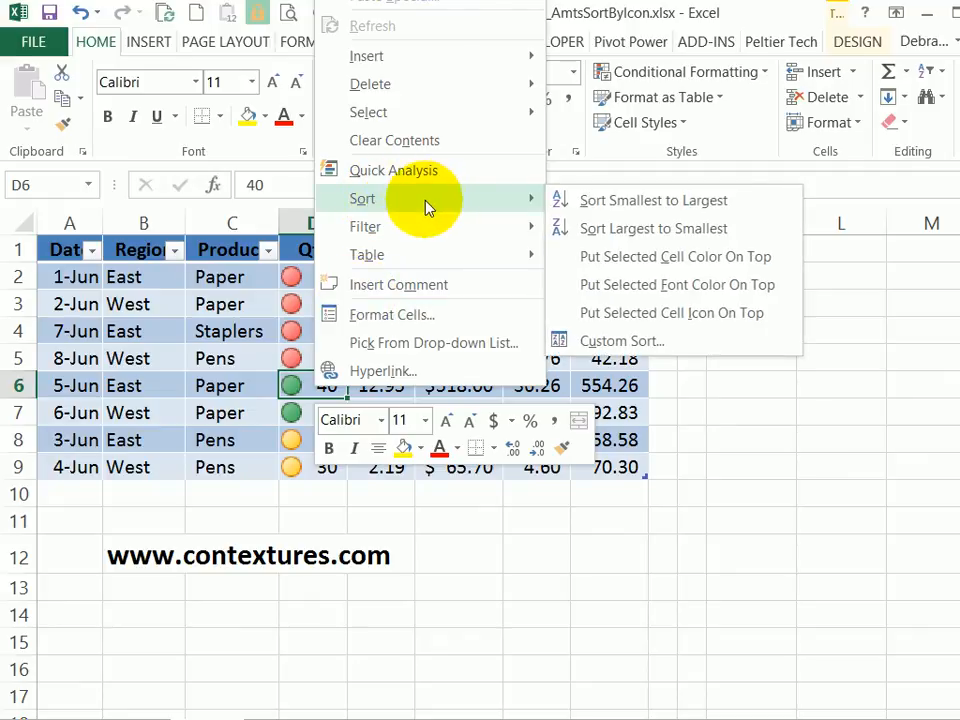
{"action": "left_click", "coordinate": [338, 248]}
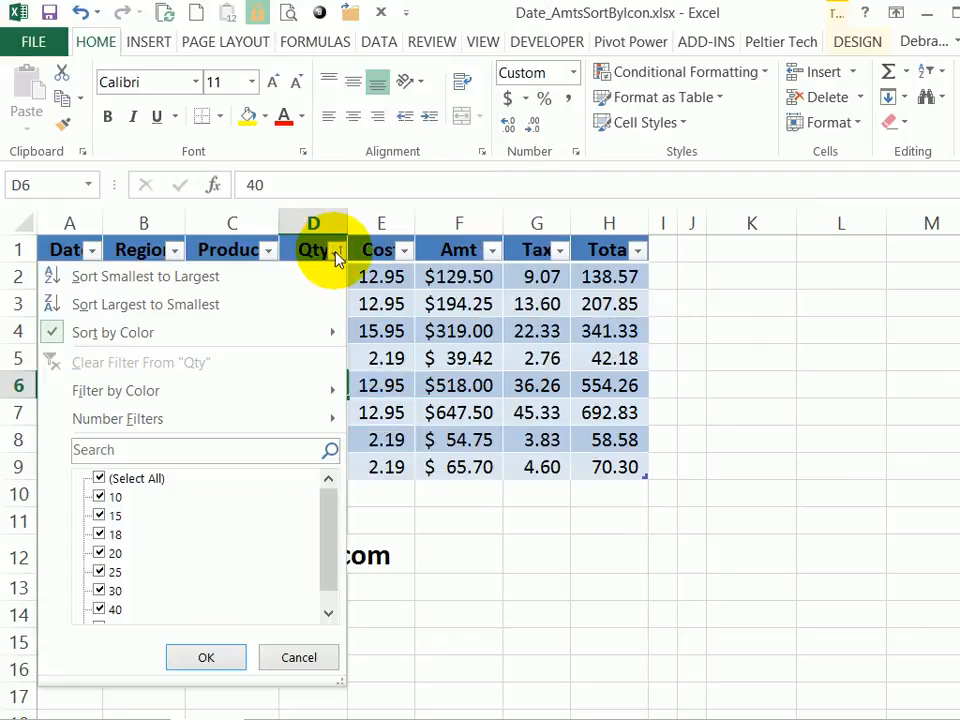